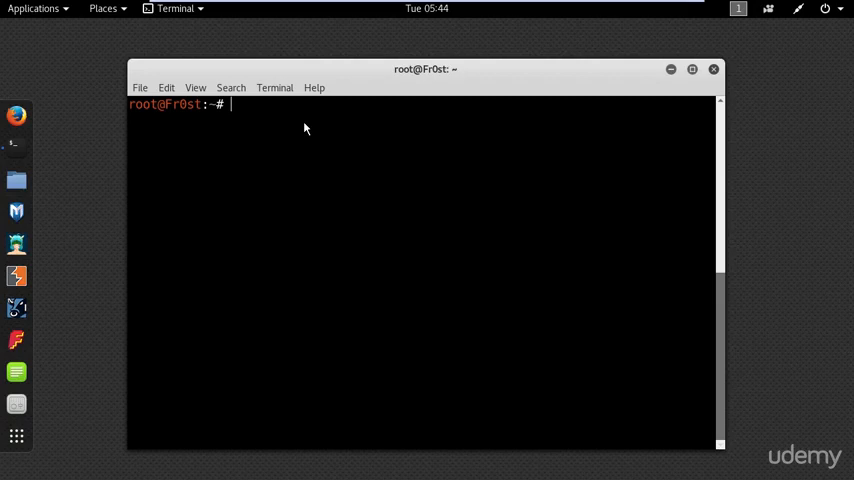
{"action": "mouse_move", "coordinate": [302, 122]}
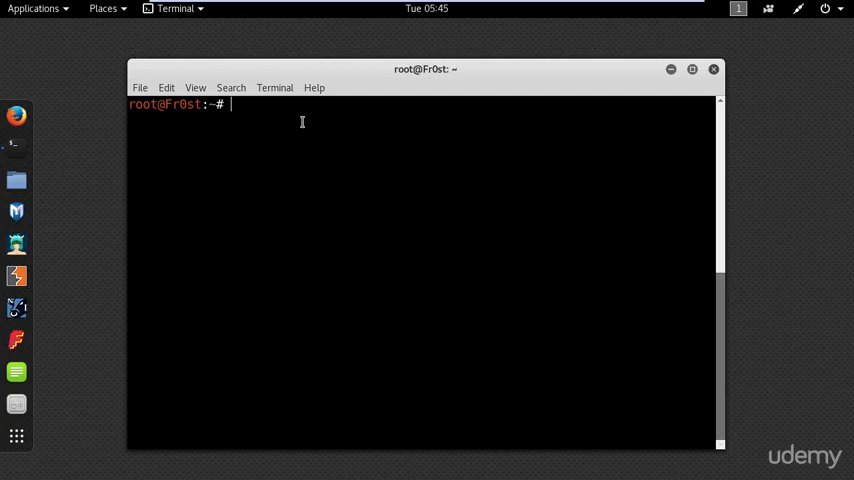
Run 'ifconfig wlan0 down' to disable the wlan0 wireless interface.
{"action": "type", "text": "ifconfig wlan0 down"}
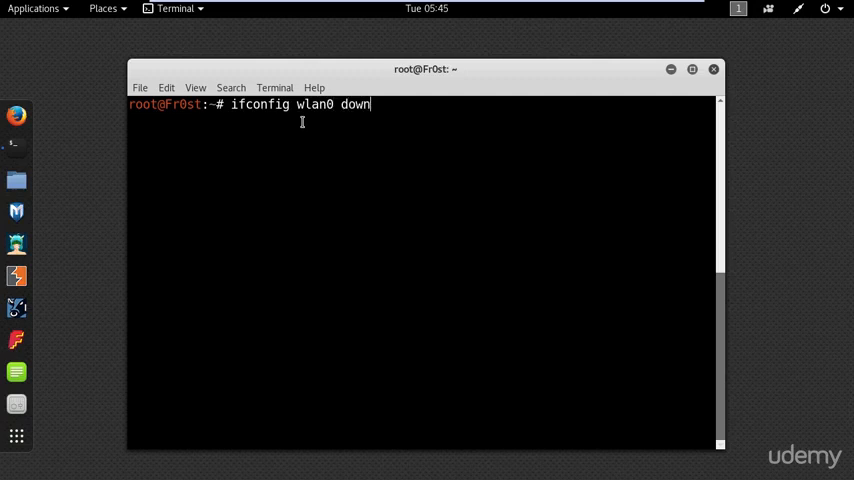
{"action": "key", "text": "Return"}
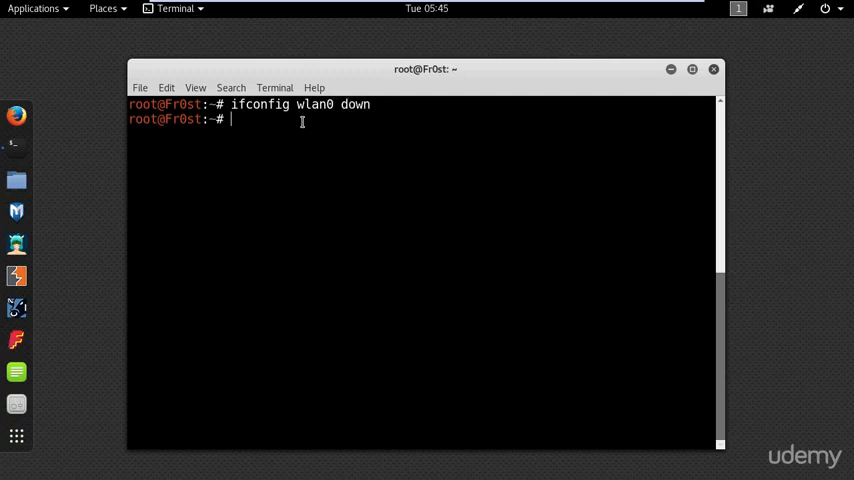
Randomize wlan0's MAC with 'macchanger -r', giving ca:ab:ec:61:44:cd.
{"action": "type", "text": "macc"}
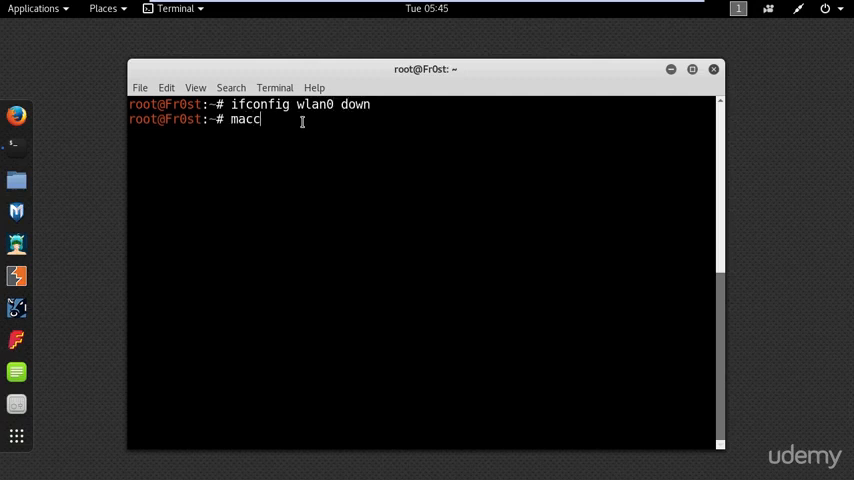
{"action": "type", "text": "hanger -r"}
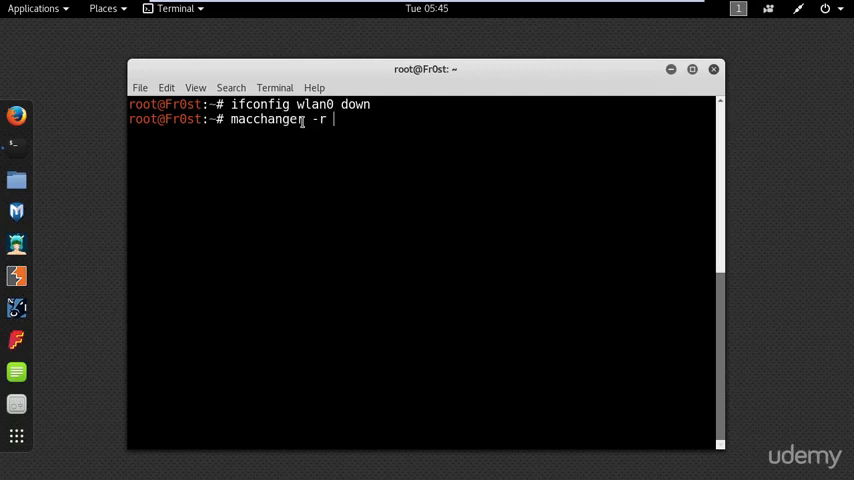
{"action": "key", "text": "Return"}
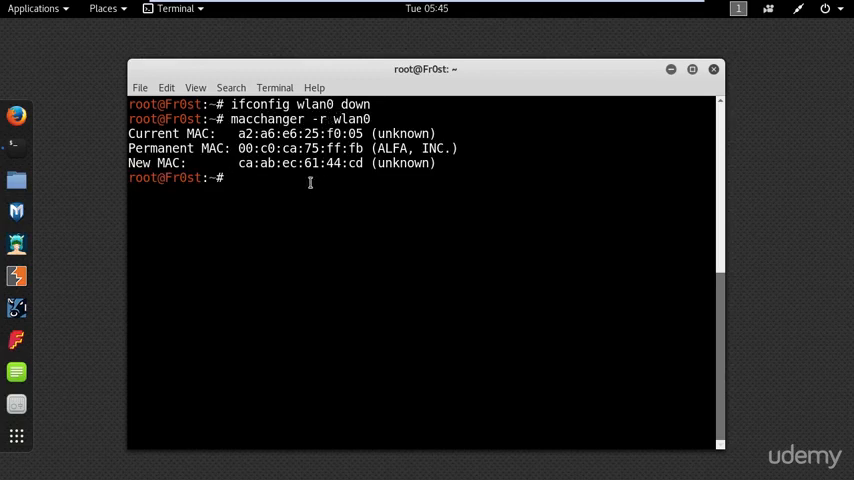
{"action": "mouse_move", "coordinate": [266, 173]}
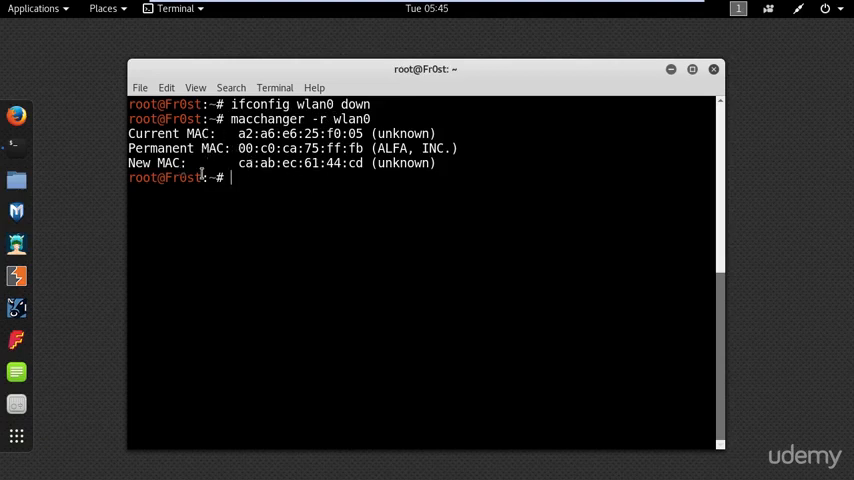
{"action": "mouse_move", "coordinate": [267, 178]}
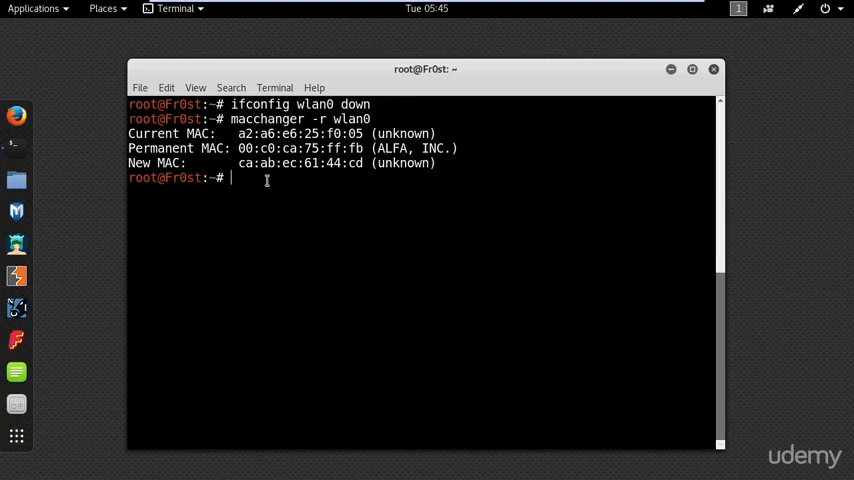
Assign wlan0 the MAC address 04:66:76:32:6e:9b using 'macchanger -m'.
{"action": "type", "text": "macchanger -m"}
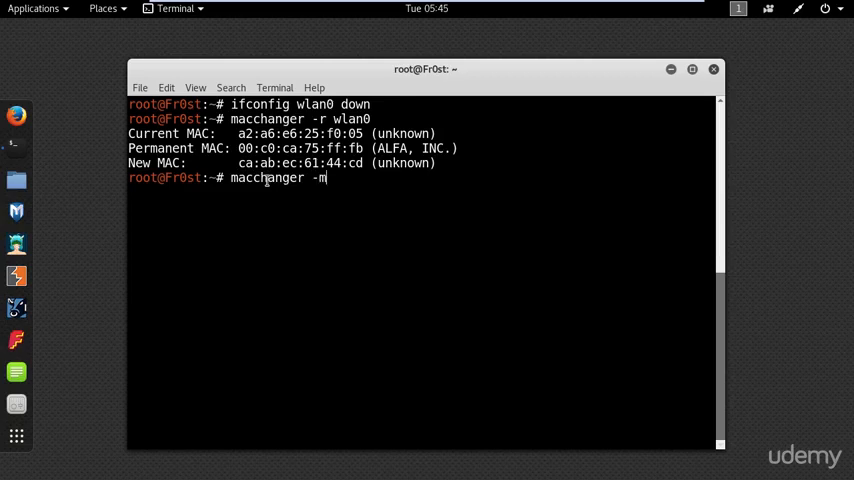
{"action": "type", "text": "04:66:76:32:6e:9b  wlan0"}
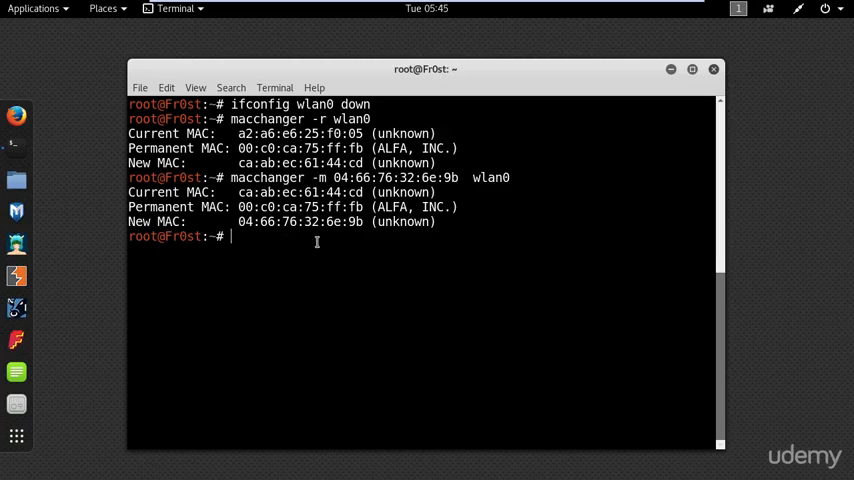
{"action": "type", "text": "ifco"}
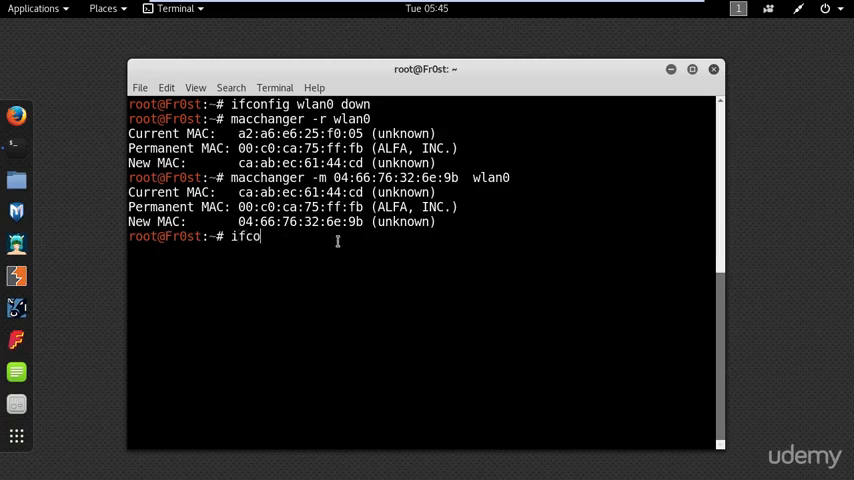
Run 'ifconfig wlan0 up' to re-enable the wlan0 interface.
{"action": "type", "text": "nfig wlan"}
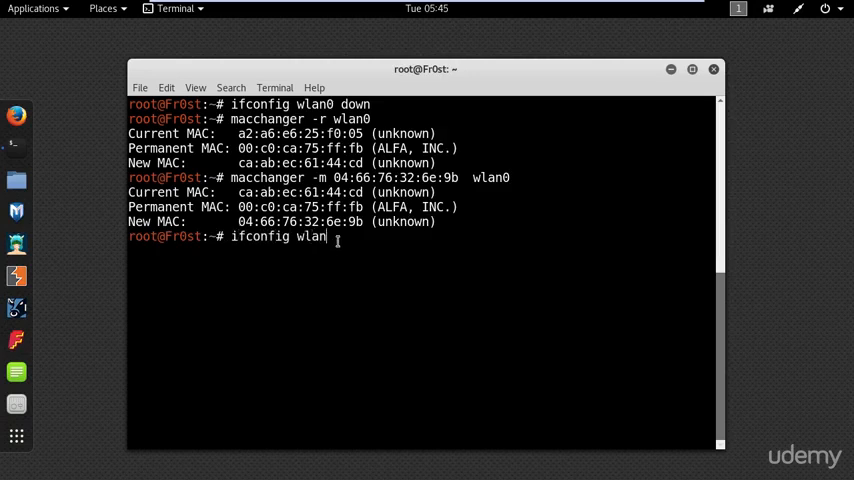
{"action": "type", "text": "0 up"}
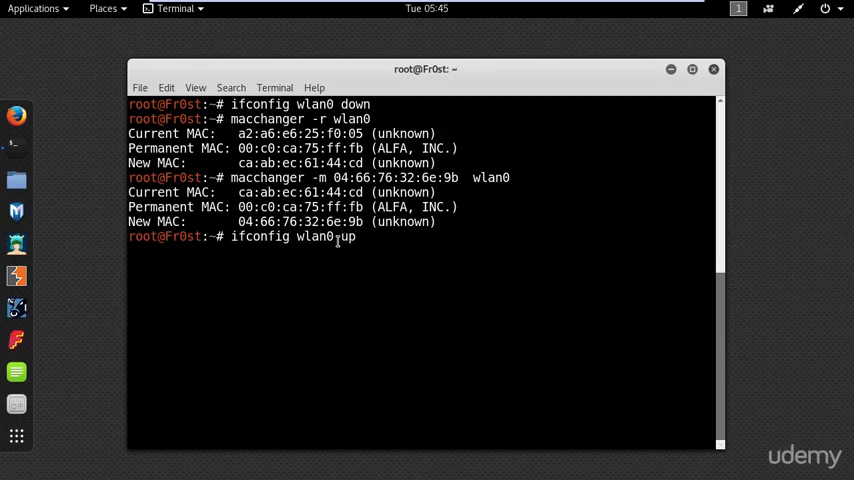
{"action": "key", "text": "Return"}
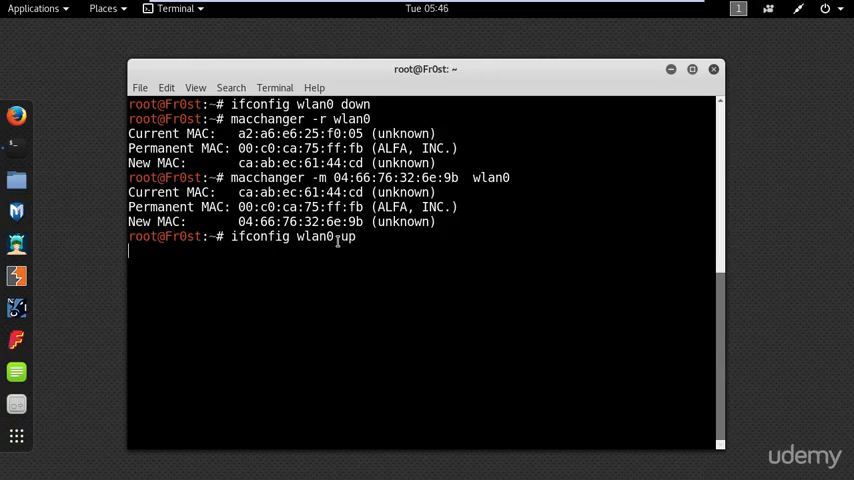